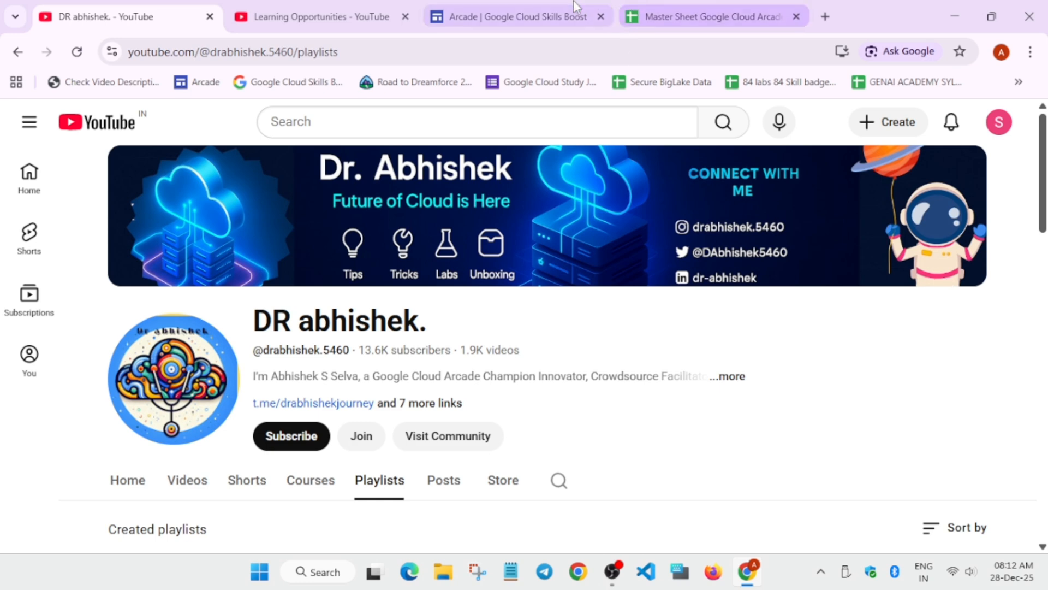
- Switch to the Arcade | Google Cloud Skills Boost tab to view the prize tiers
{"action": "left_click", "coordinate": [514, 16]}
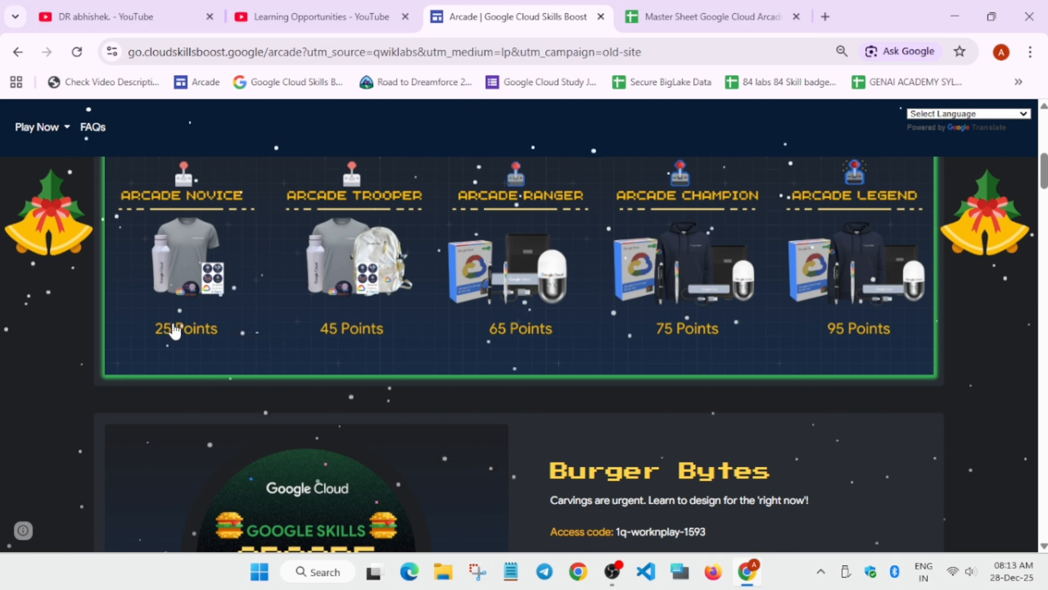
{"action": "mouse_move", "coordinate": [279, 280]}
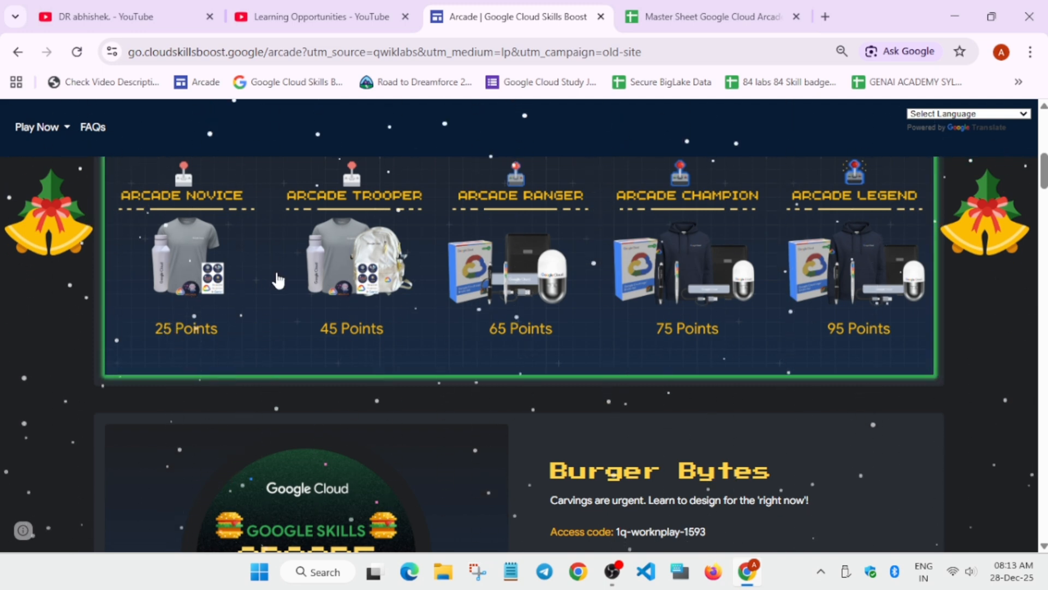
- Scroll past the games to the How It Works steps and Points System breakdown
{"action": "scroll", "scroll_direction": "down", "scroll_amount": 3}
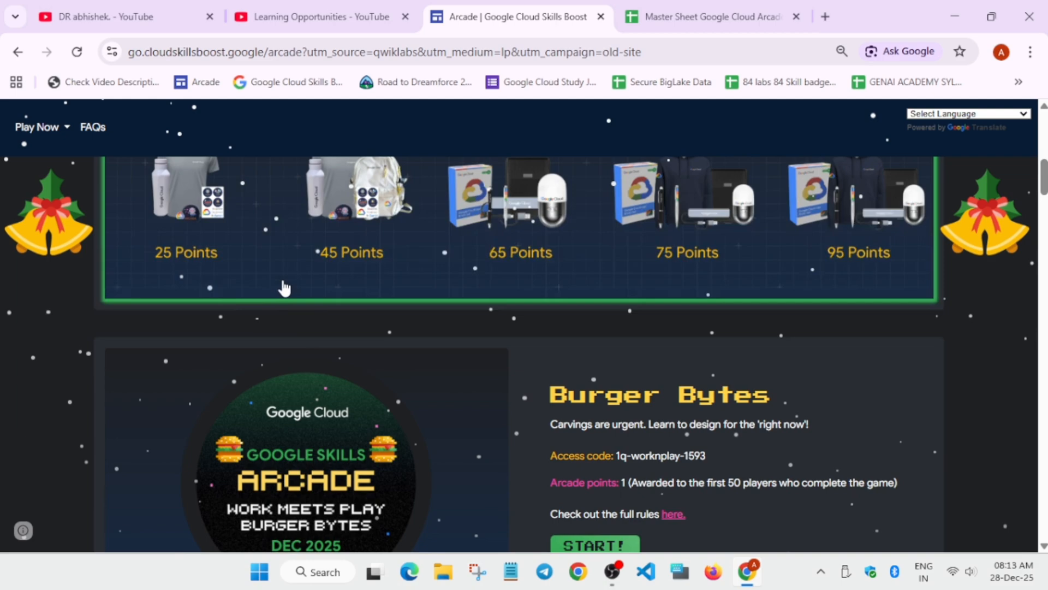
{"action": "scroll", "scroll_direction": "down", "scroll_amount": 3}
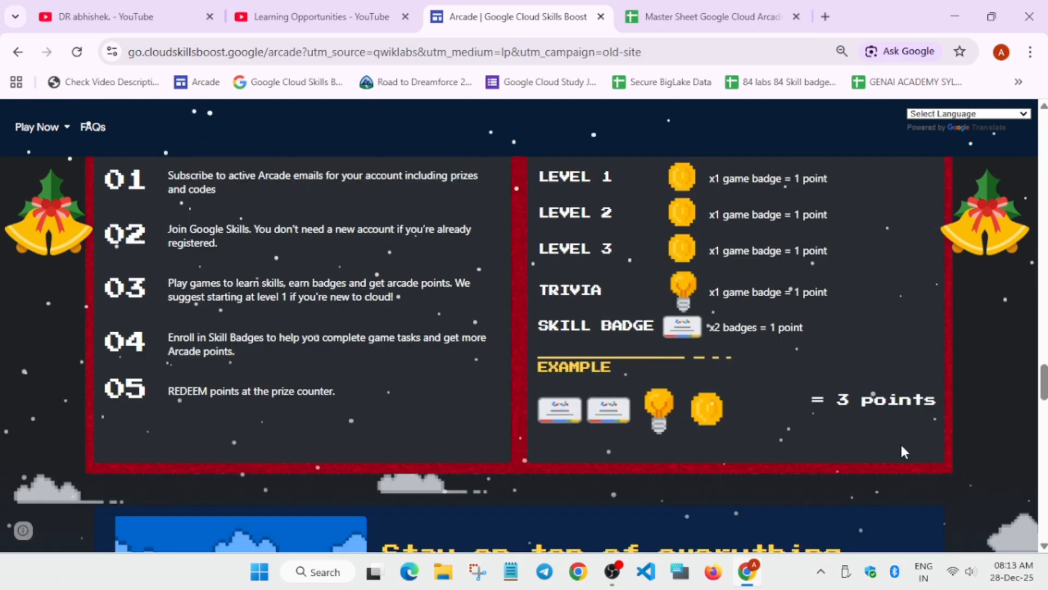
{"action": "scroll", "scroll_direction": "up", "scroll_amount": 3}
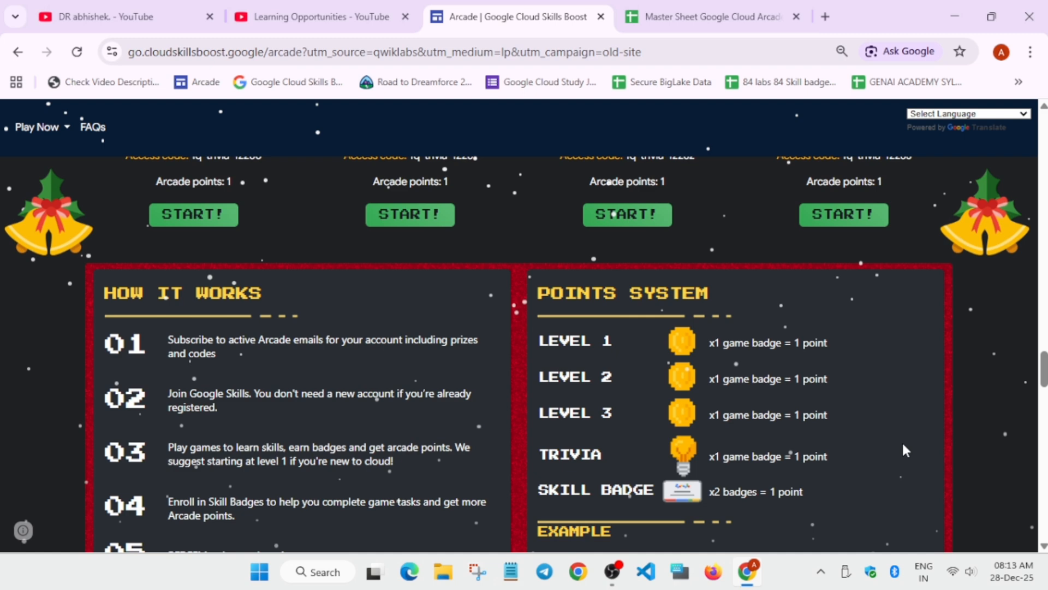
{"action": "mouse_move", "coordinate": [908, 447]}
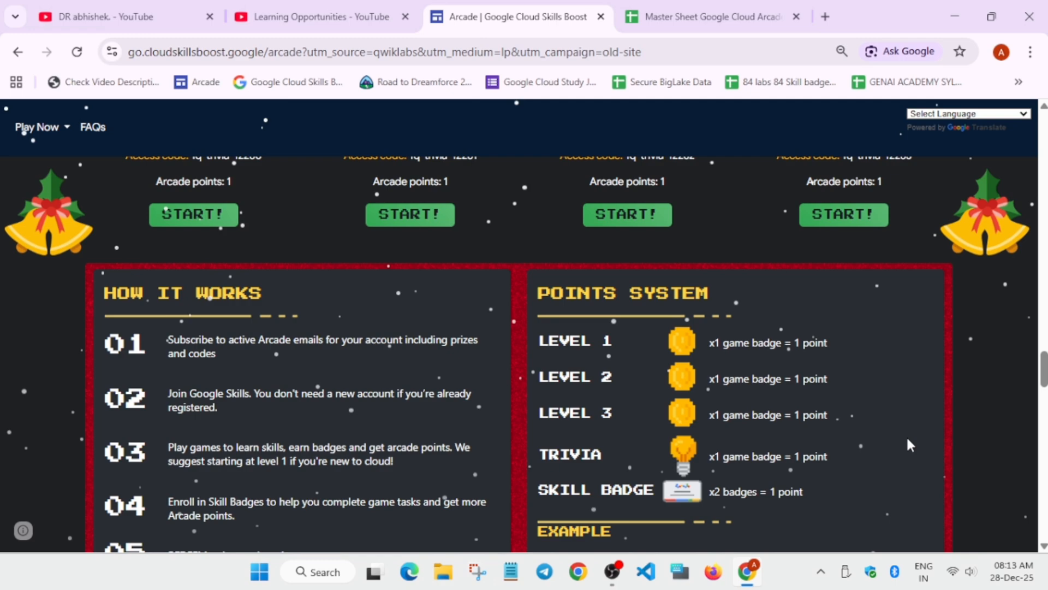
- Scroll to the Arcade Prize Tiers, Arcade Novice at 25 points to Arcade Legend at 95
{"action": "scroll", "scroll_direction": "up", "scroll_amount": 3}
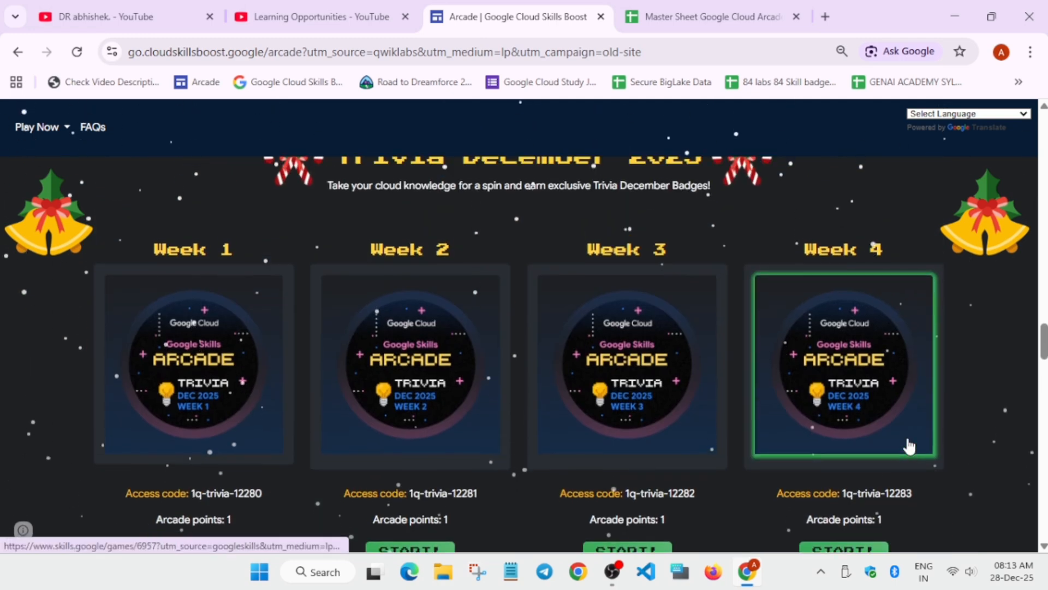
{"action": "scroll", "scroll_direction": "down", "scroll_amount": 3}
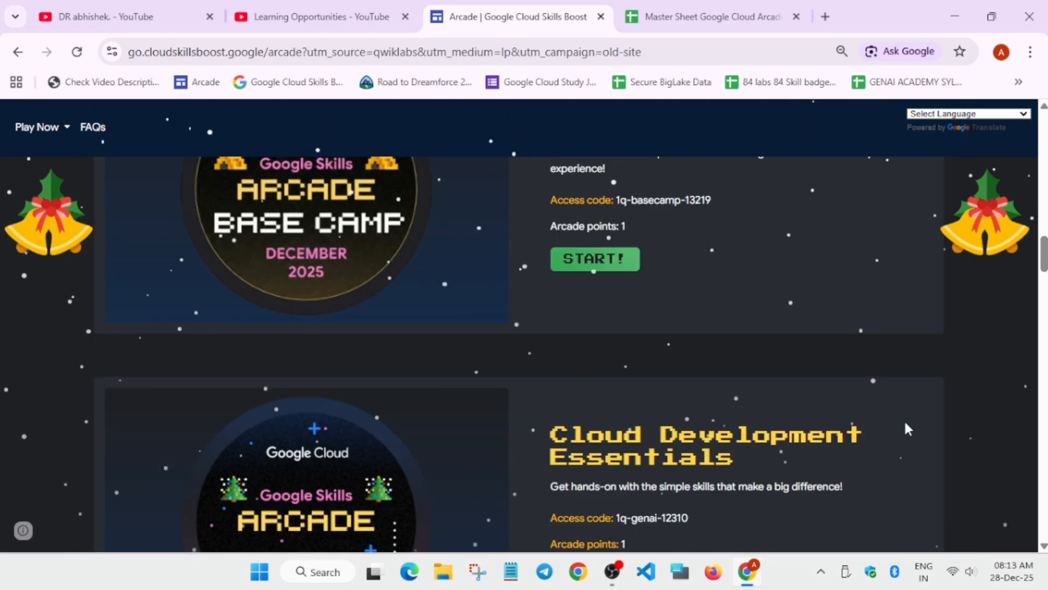
{"action": "scroll", "scroll_direction": "down", "scroll_amount": 3}
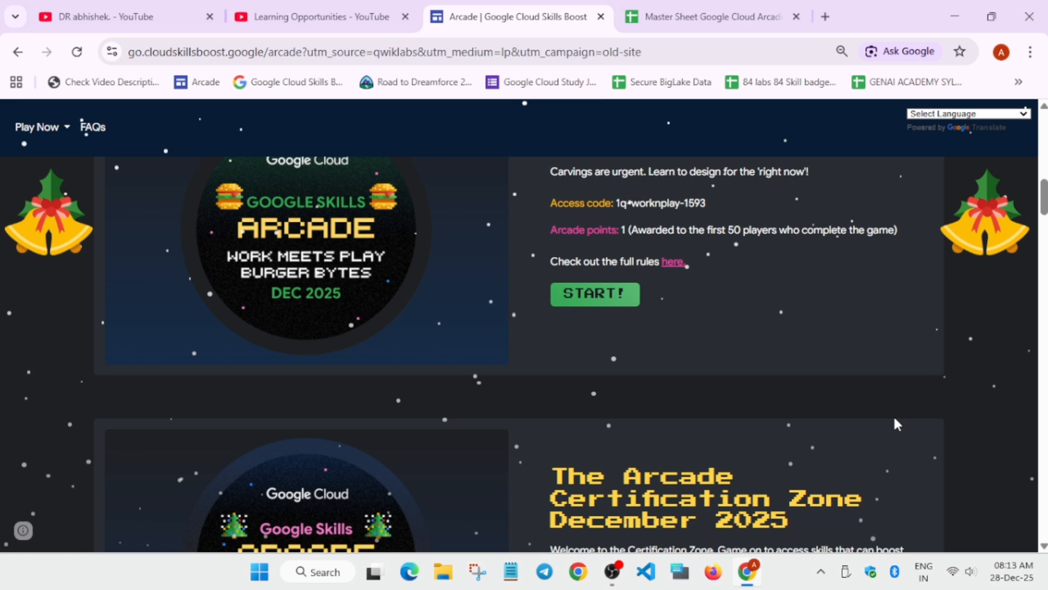
{"action": "scroll", "scroll_direction": "down", "scroll_amount": 3}
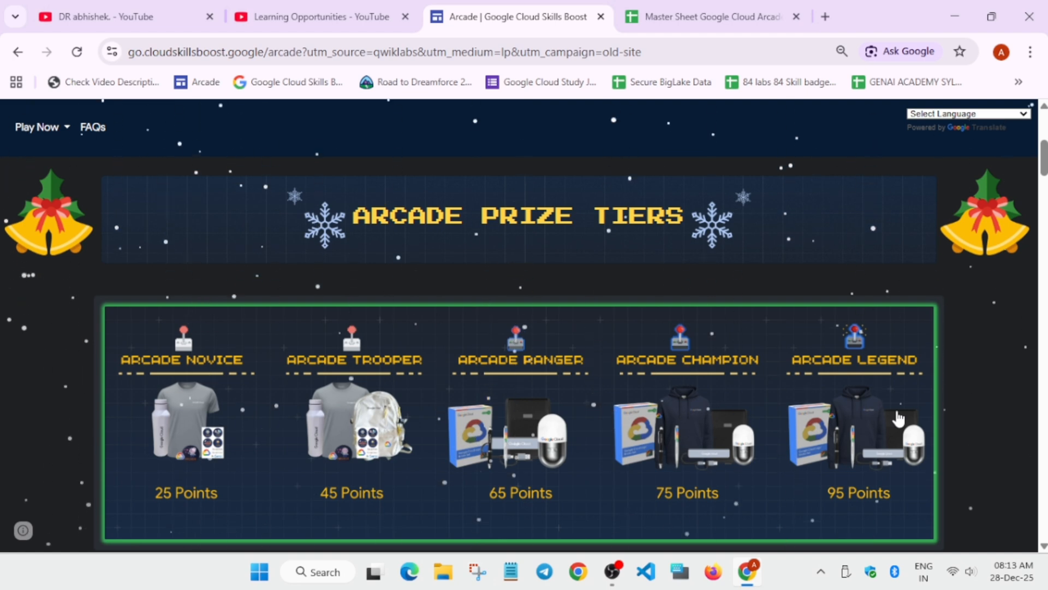
{"action": "mouse_move", "coordinate": [809, 364]}
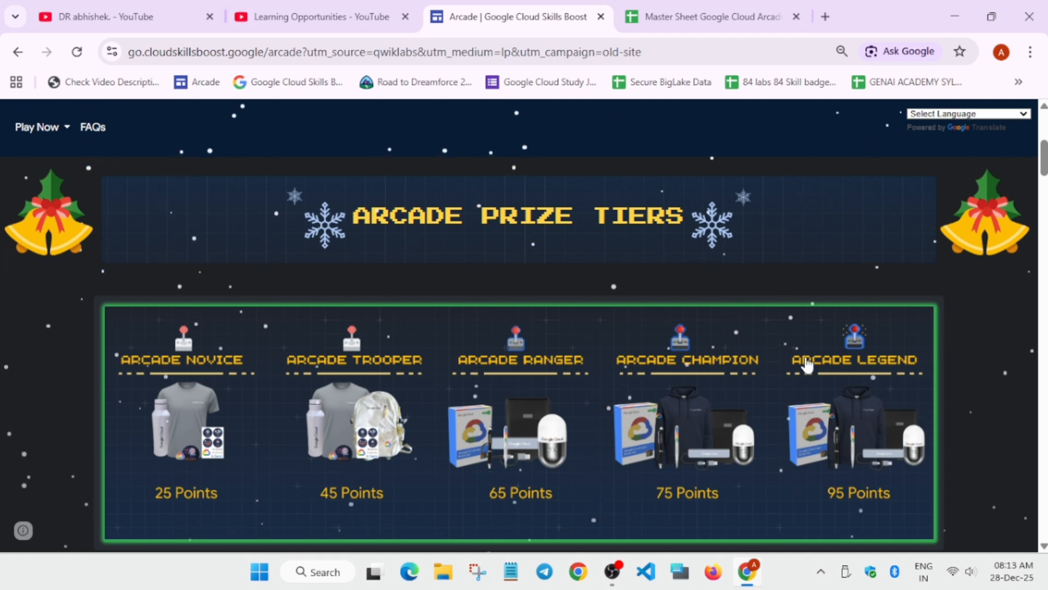
- Open the Learning Opportunities playlist tab and browse its 26 videos from Indiapreneur 15.0
{"action": "left_click", "coordinate": [314, 17]}
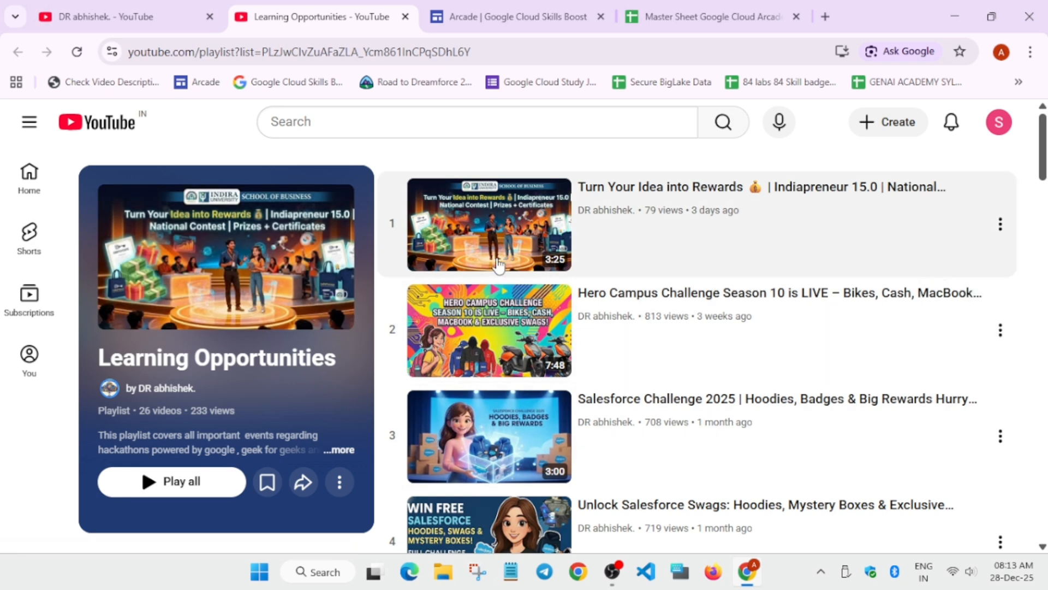
{"action": "mouse_move", "coordinate": [498, 274]}
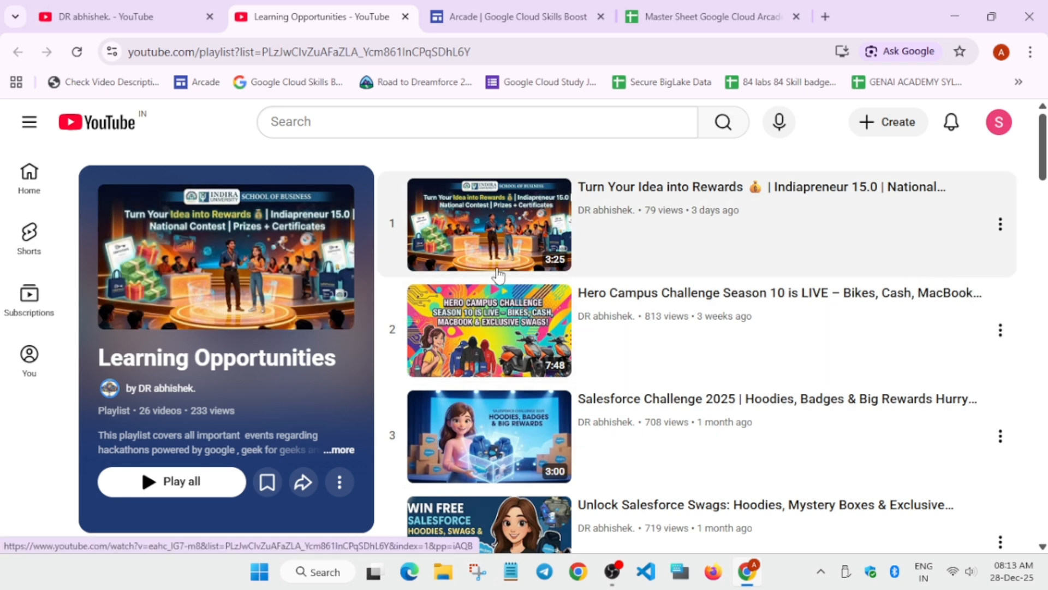
{"action": "mouse_move", "coordinate": [865, 213]}
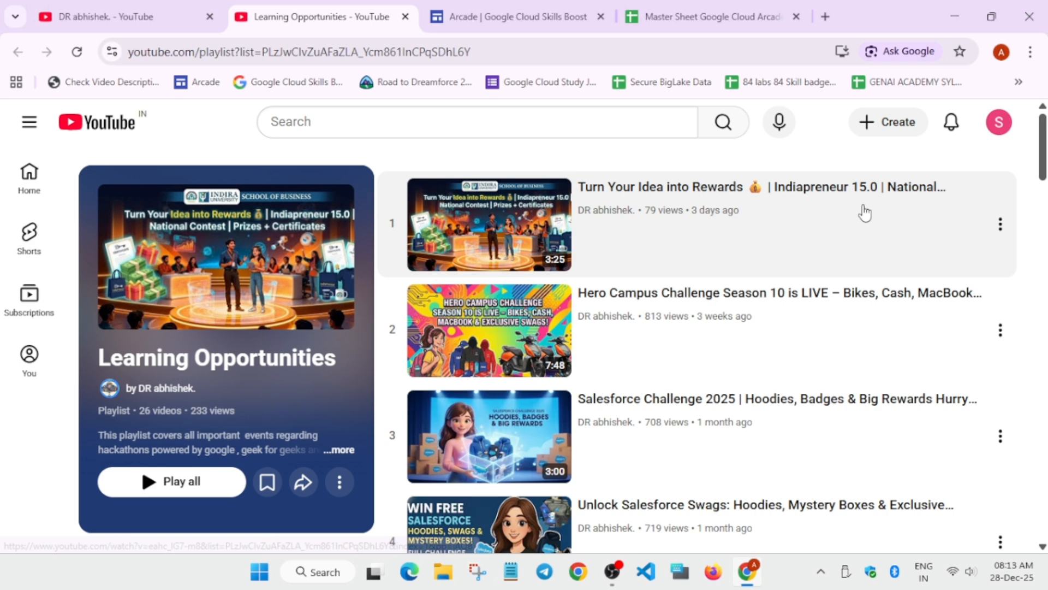
{"action": "mouse_move", "coordinate": [786, 221]}
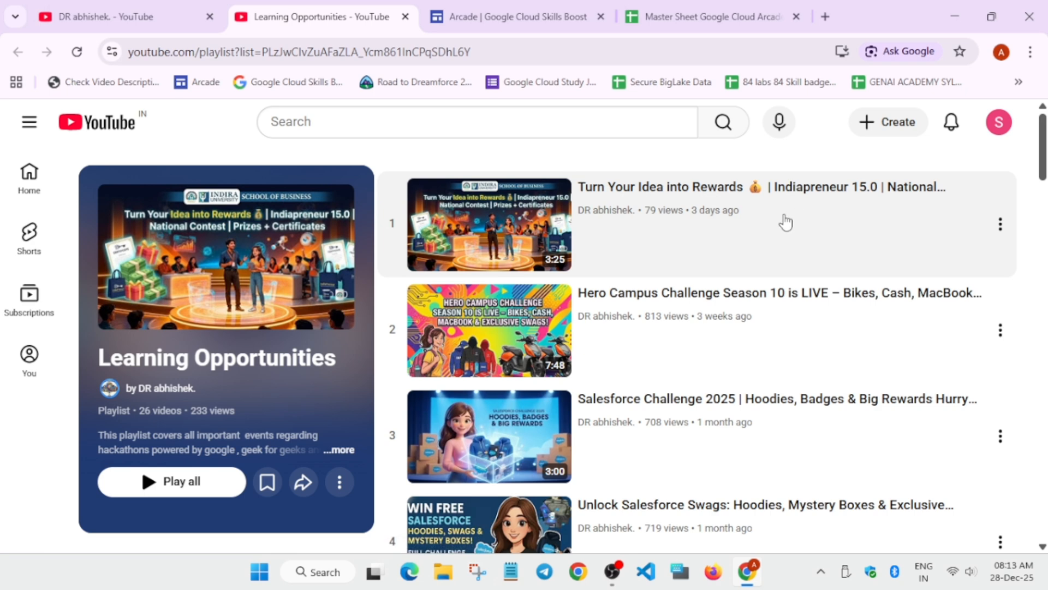
{"action": "scroll", "scroll_direction": "down", "scroll_amount": 3}
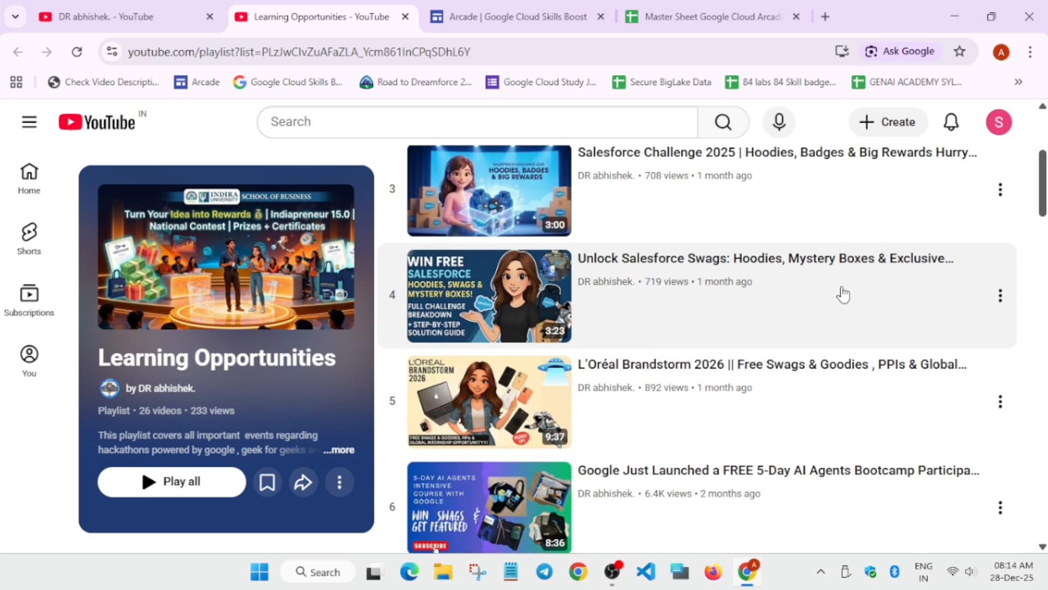
{"action": "mouse_move", "coordinate": [835, 304]}
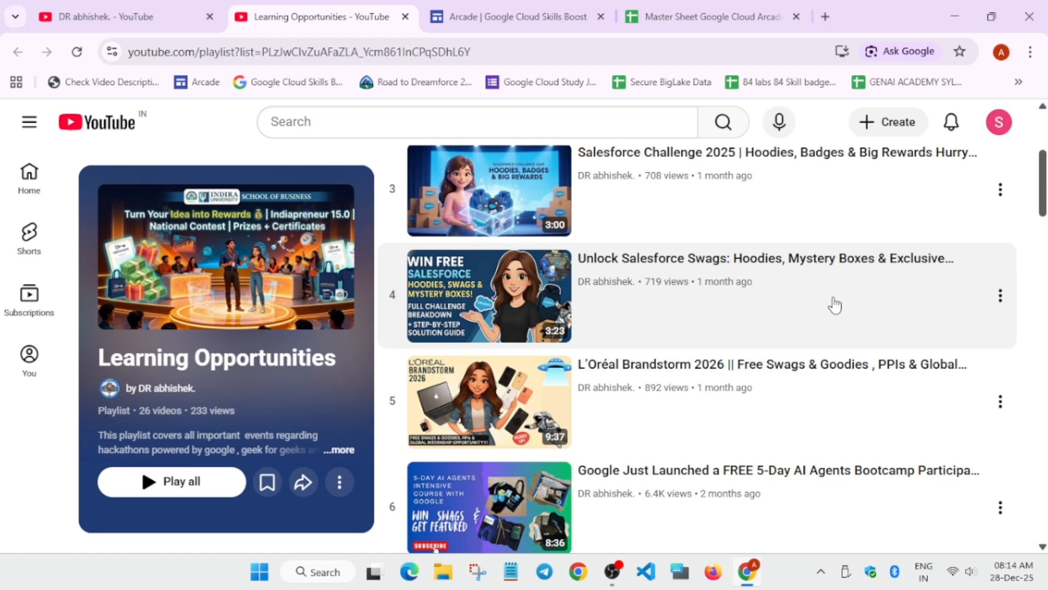
{"action": "scroll", "scroll_direction": "down", "scroll_amount": 3}
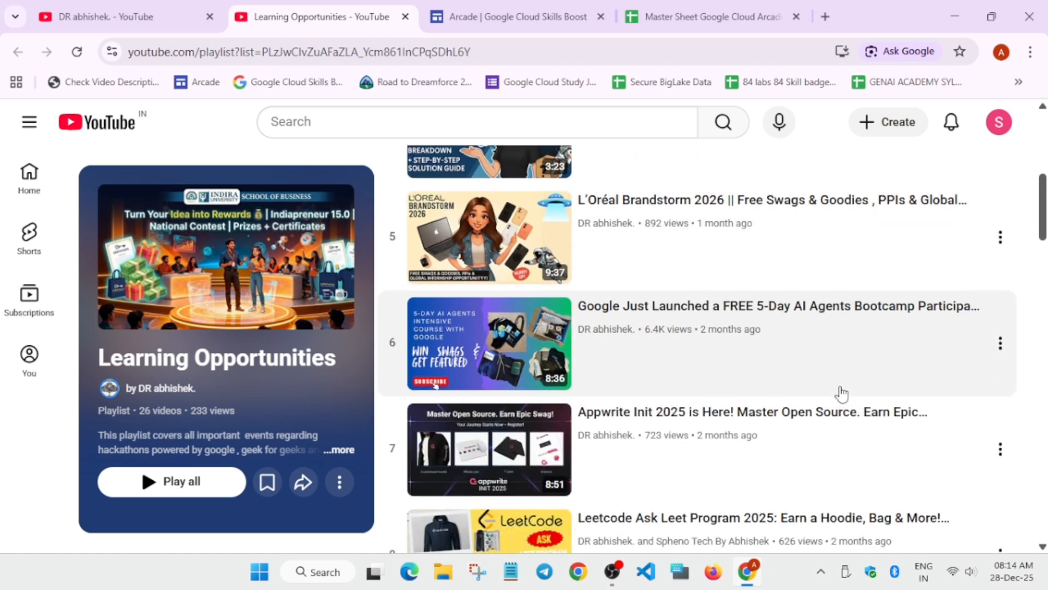
{"action": "scroll", "scroll_direction": "up", "scroll_amount": 3}
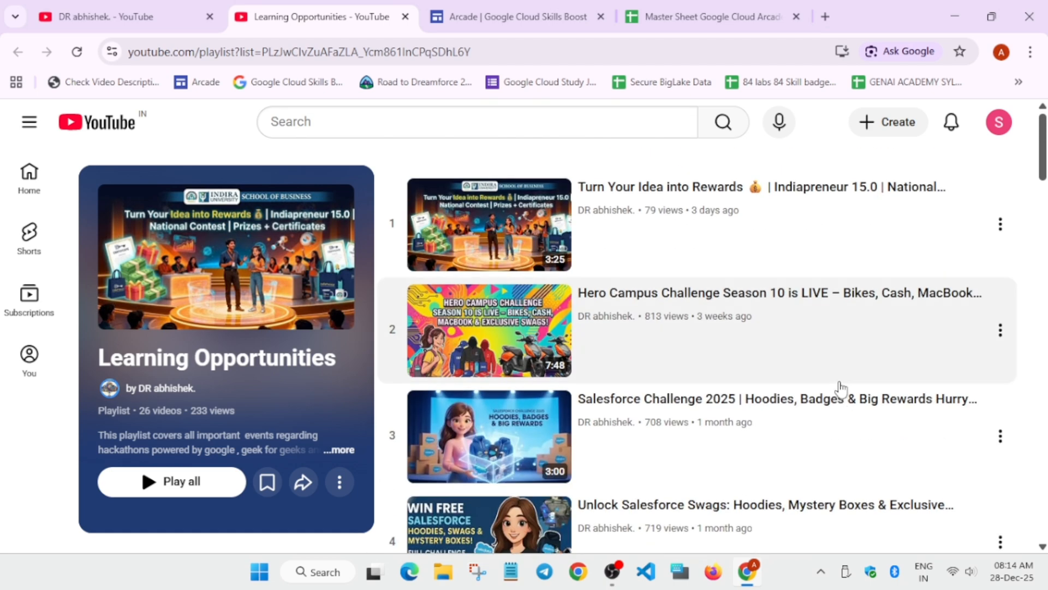
{"action": "mouse_move", "coordinate": [832, 391]}
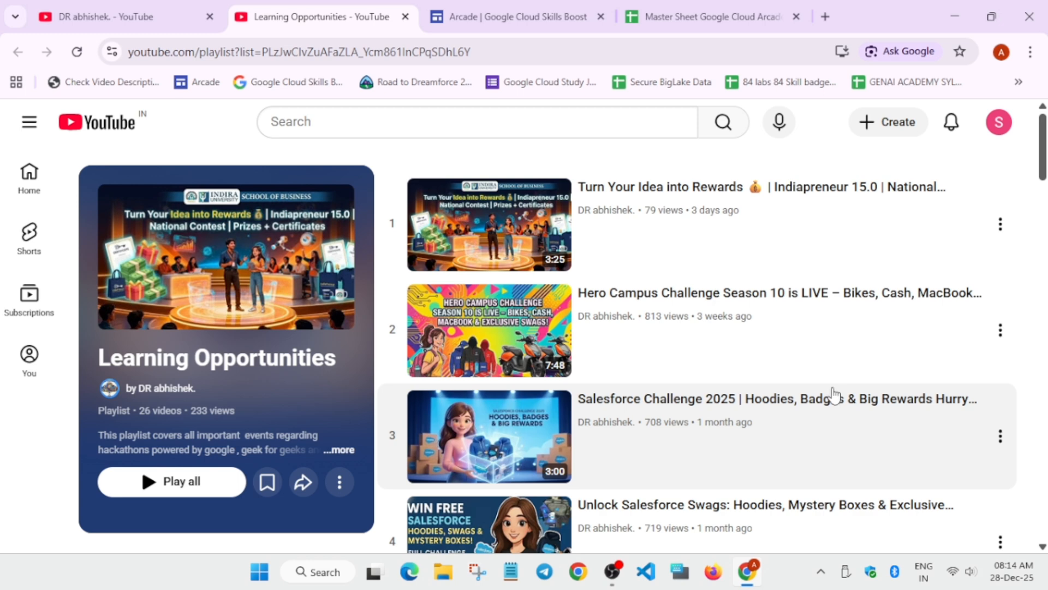
{"action": "mouse_move", "coordinate": [849, 332]}
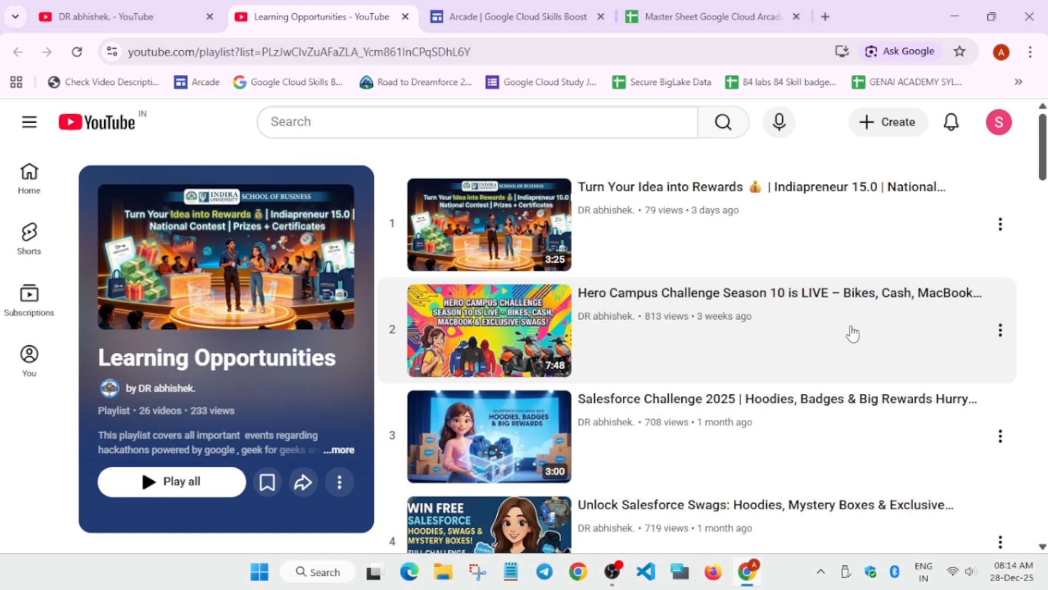
{"action": "mouse_move", "coordinate": [855, 333]}
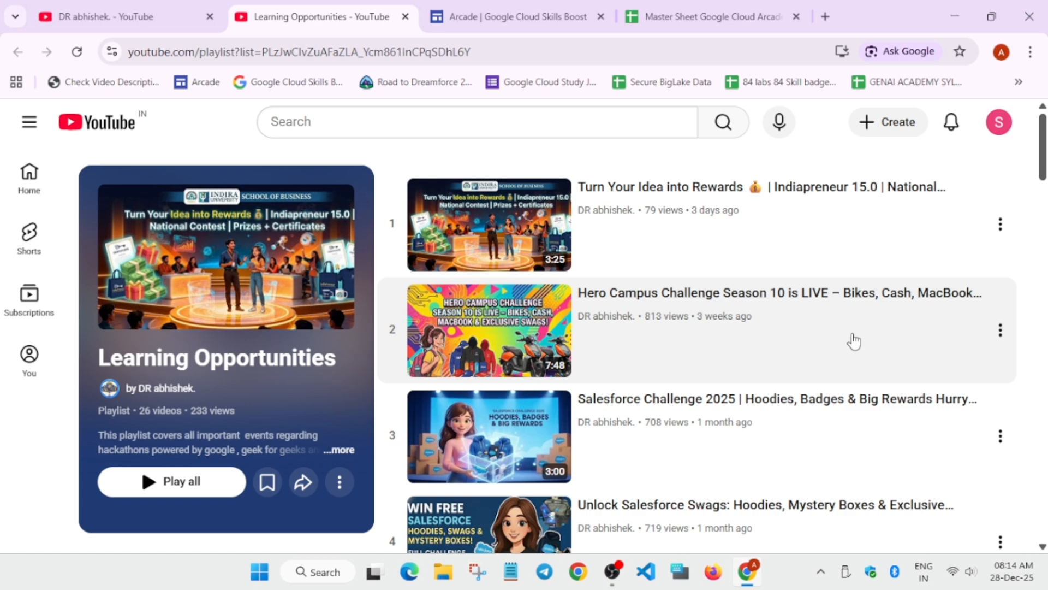
- Browse the DR abhishek. channel's Playlists page, including Burger Bytes and Winter Wins
{"action": "scroll", "scroll_direction": "down", "scroll_amount": 3}
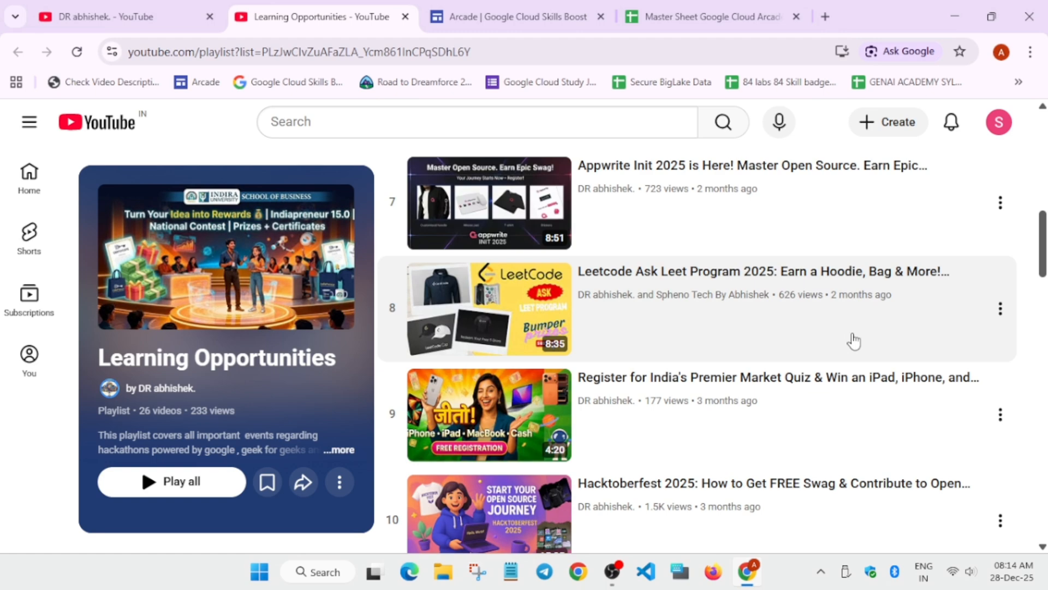
{"action": "scroll", "scroll_direction": "up", "scroll_amount": 3}
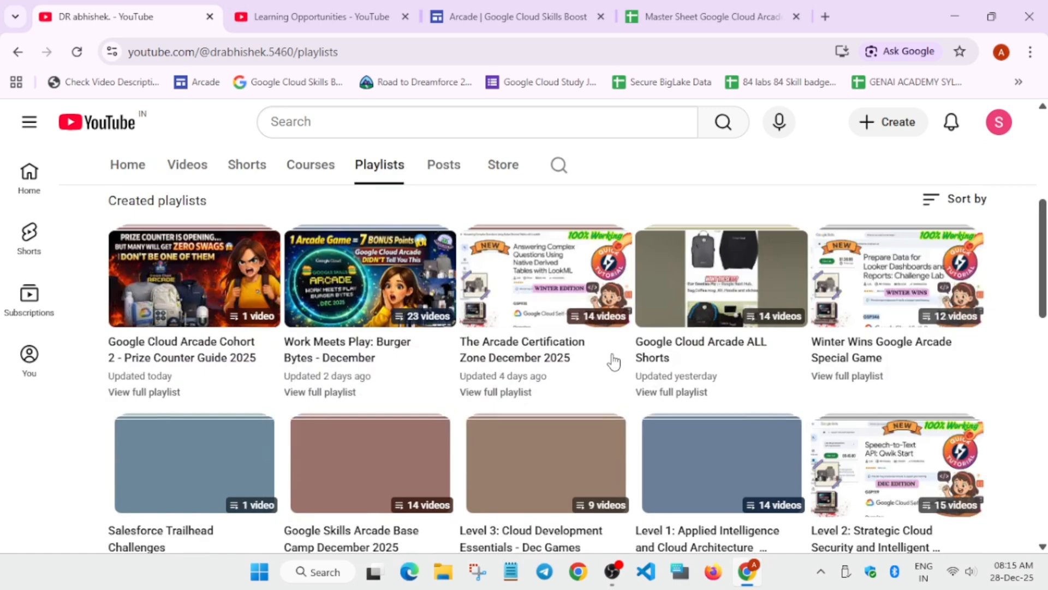
{"action": "scroll", "scroll_direction": "up", "scroll_amount": 3}
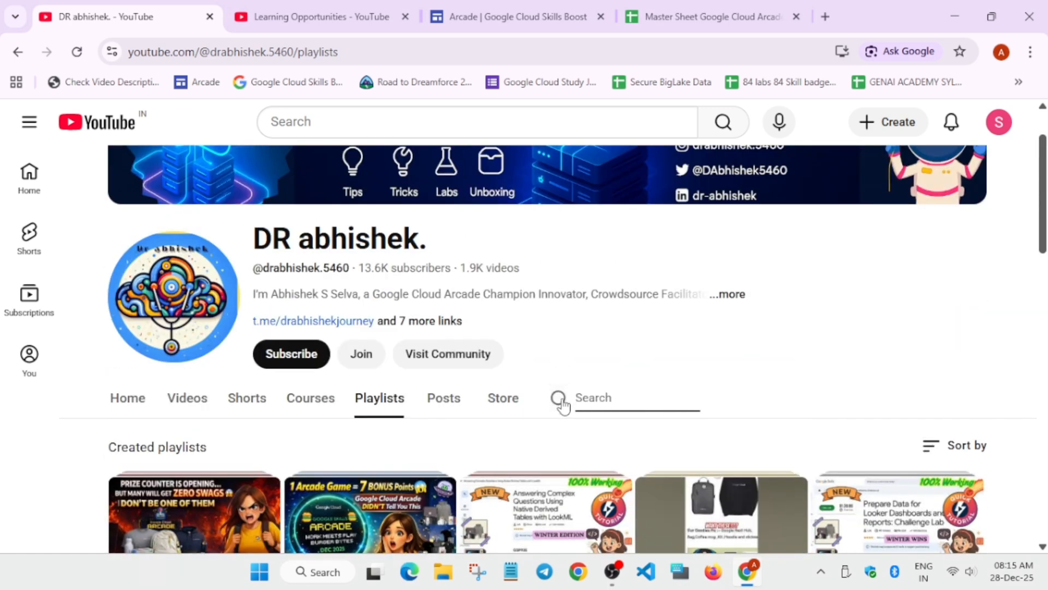
- Search the channel for 'gen ai academy' and scroll to the Gen AI Academy 2.0 playlists
{"action": "type", "text": "gen ai academy"}
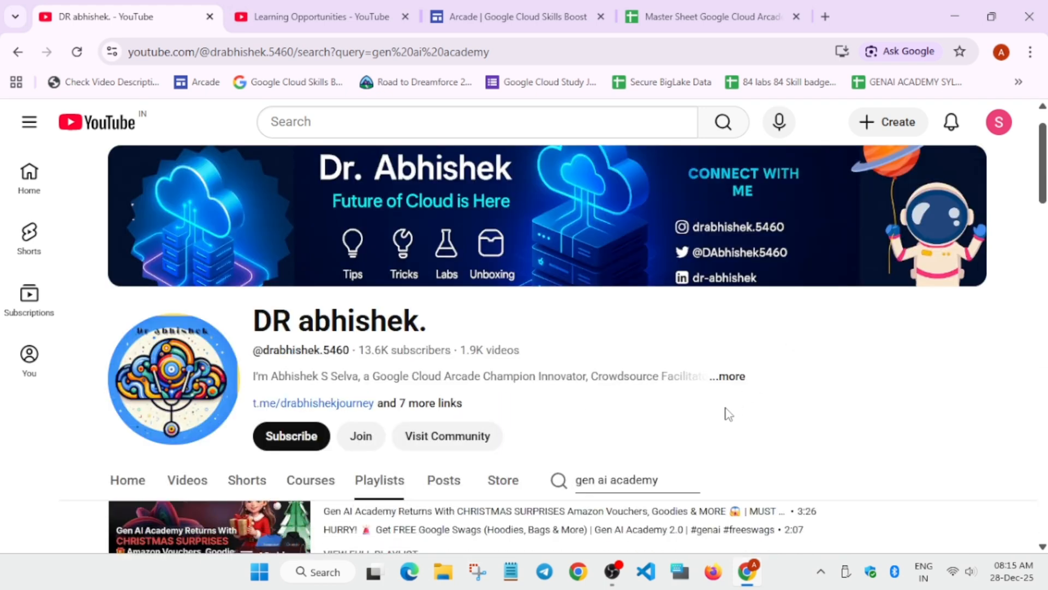
{"action": "scroll", "scroll_direction": "down", "scroll_amount": 3}
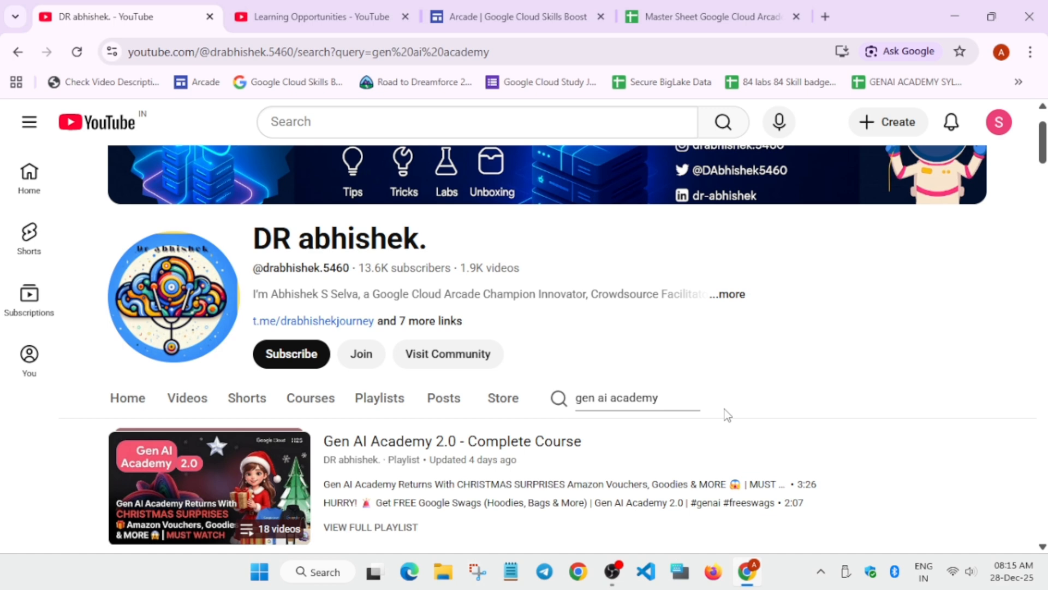
{"action": "scroll", "scroll_direction": "down", "scroll_amount": 3}
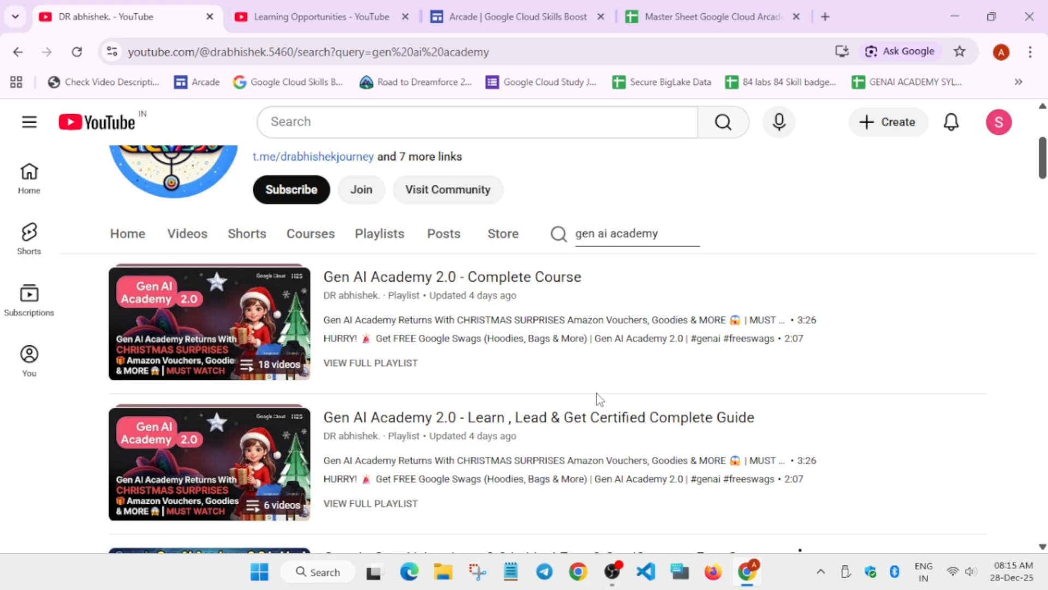
{"action": "scroll", "scroll_direction": "up", "scroll_amount": 3}
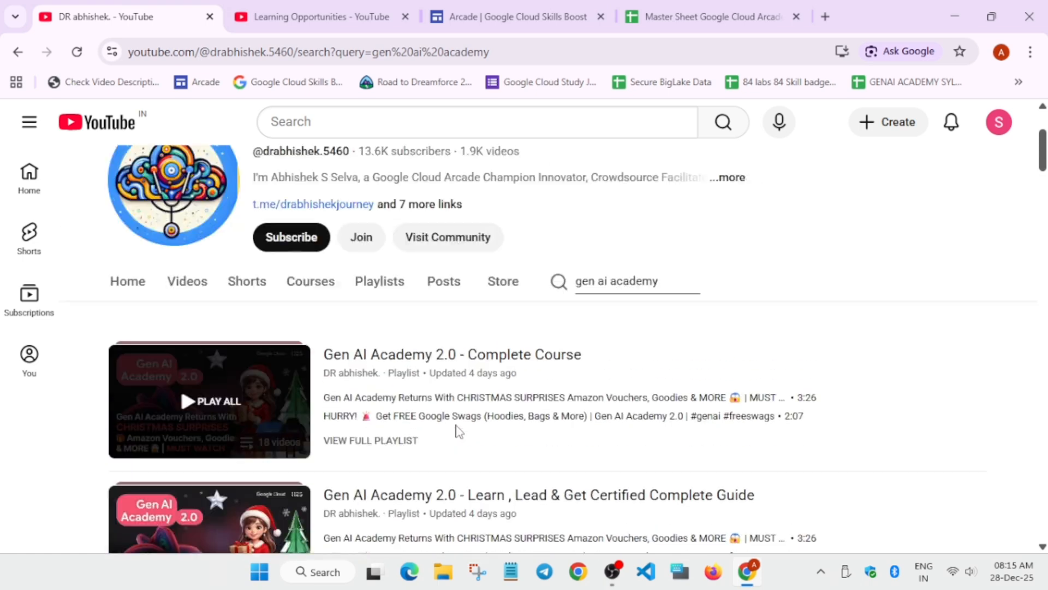
{"action": "scroll", "scroll_direction": "down", "scroll_amount": 3}
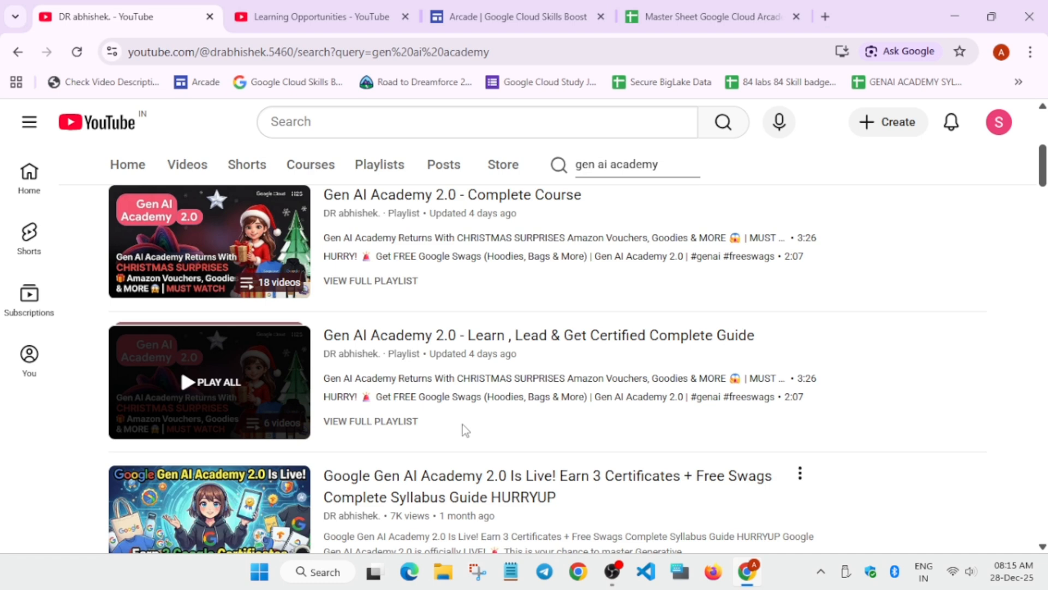
{"action": "mouse_move", "coordinate": [480, 417]}
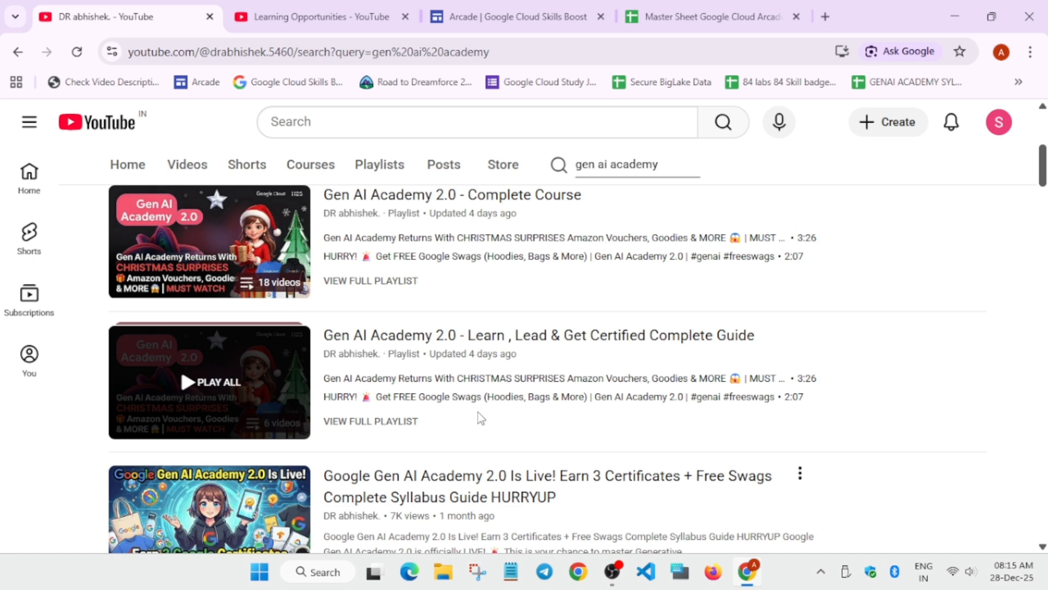
{"action": "mouse_move", "coordinate": [946, 398]}
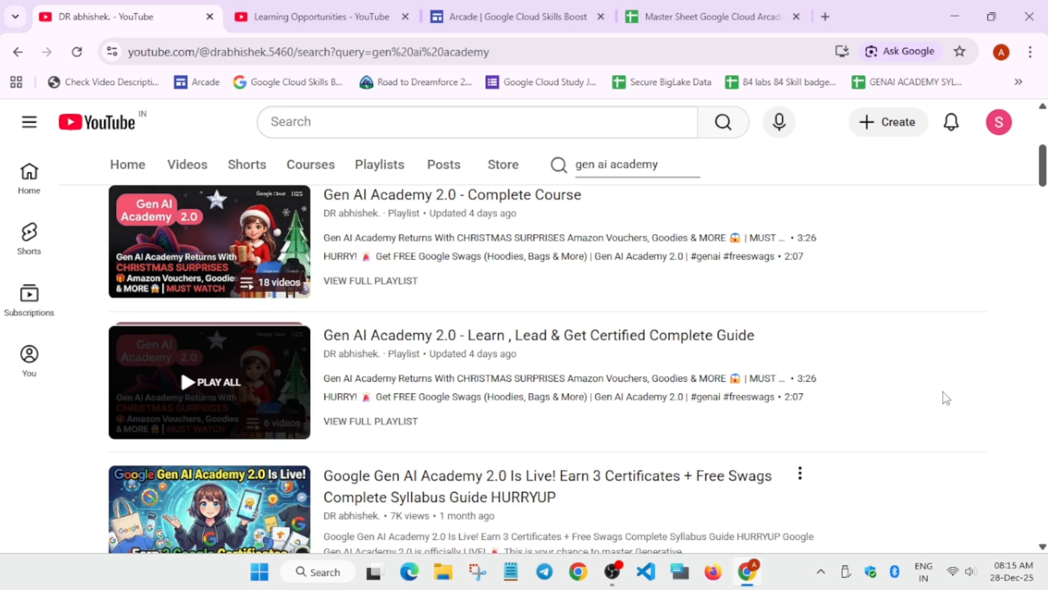
{"action": "mouse_move", "coordinate": [937, 307]}
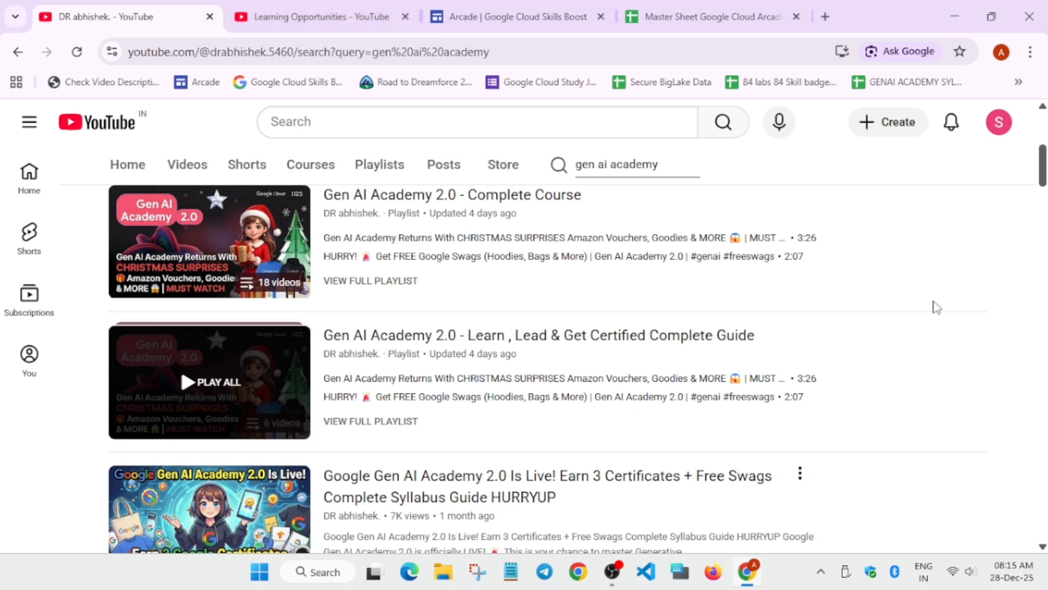
{"action": "mouse_move", "coordinate": [943, 372]}
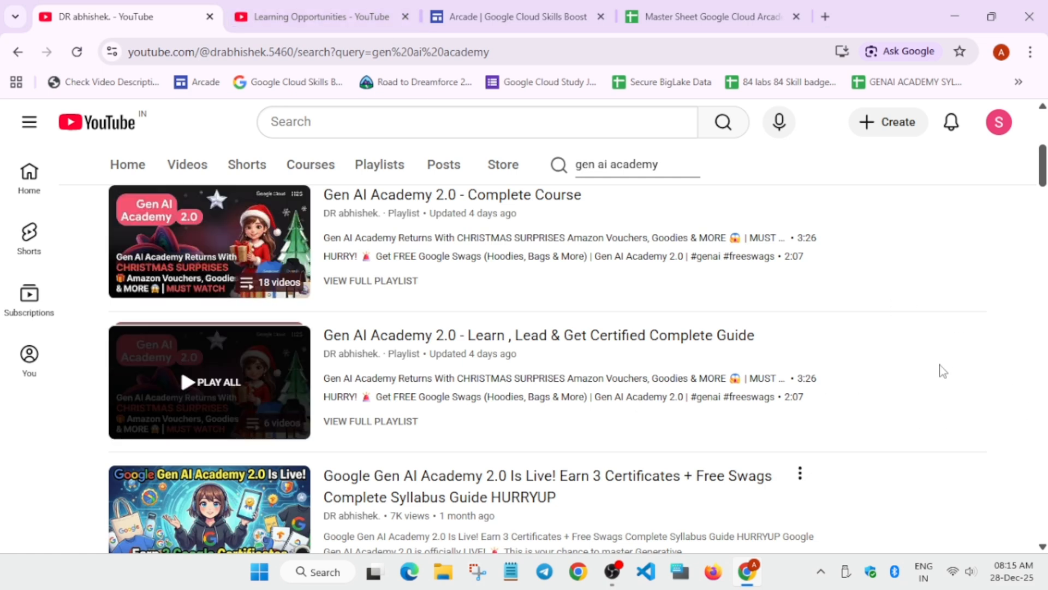
{"action": "scroll", "scroll_direction": "up", "scroll_amount": 3}
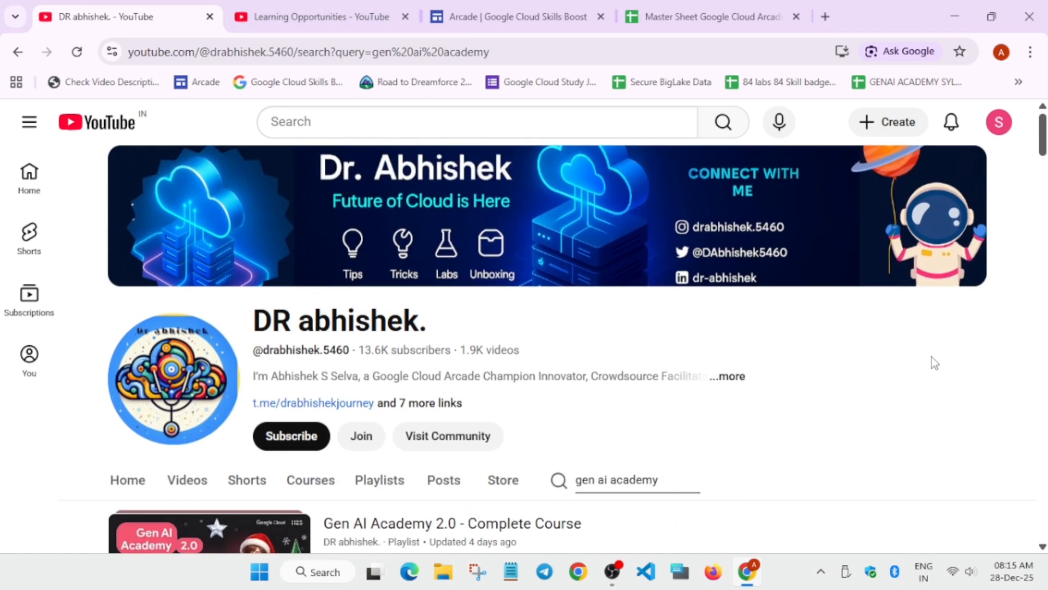